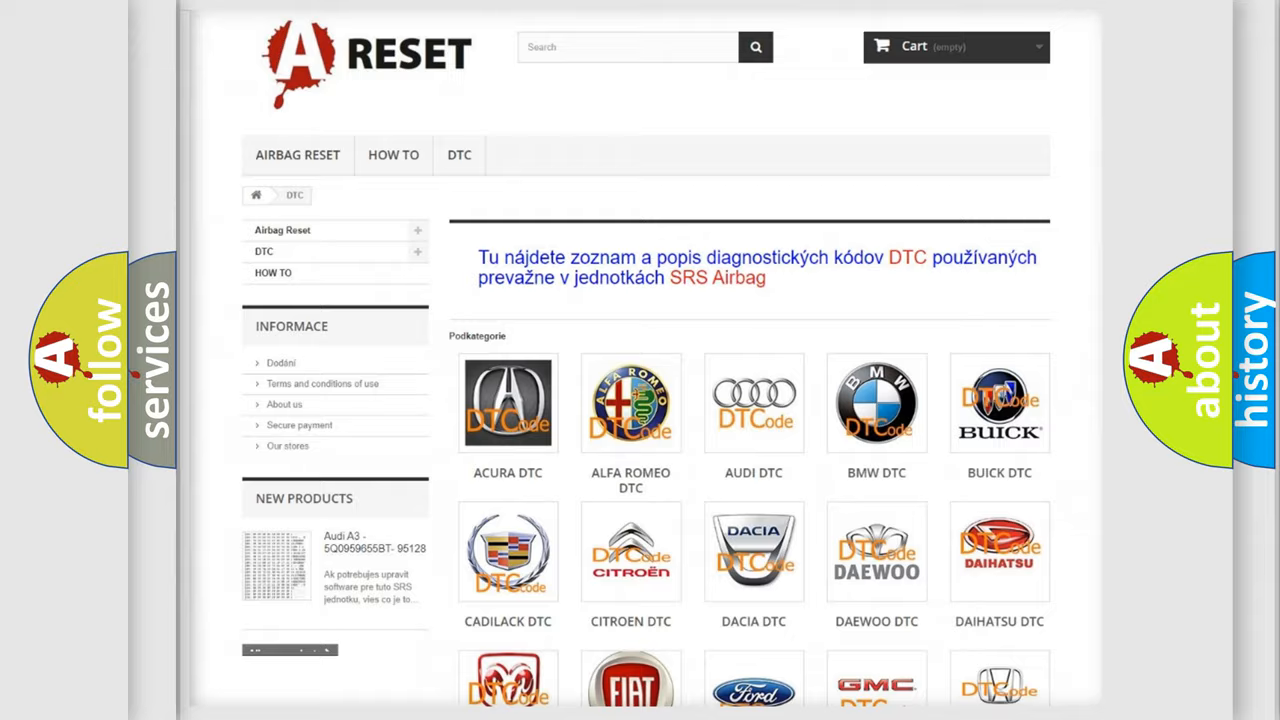
# Navigate the DTC brand grid to the Jeep code list showing C100F:08
pyautogui.scroll(-3)
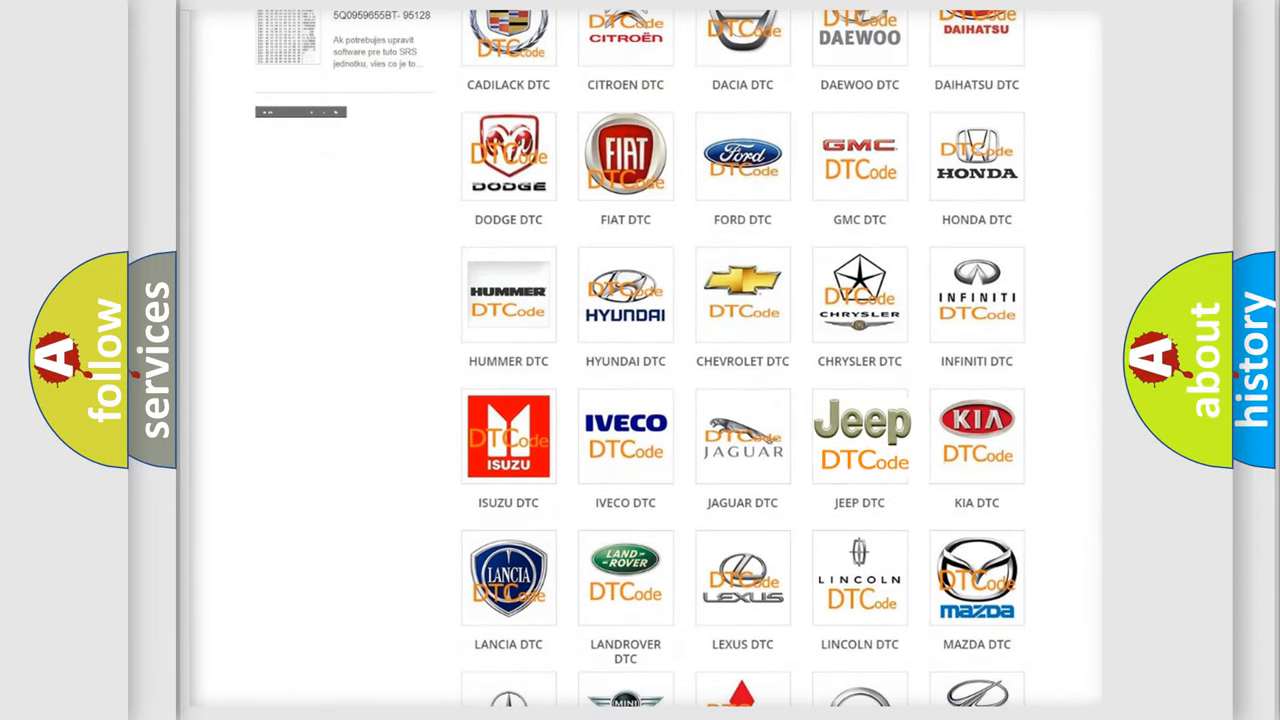
pyautogui.click(860, 436)
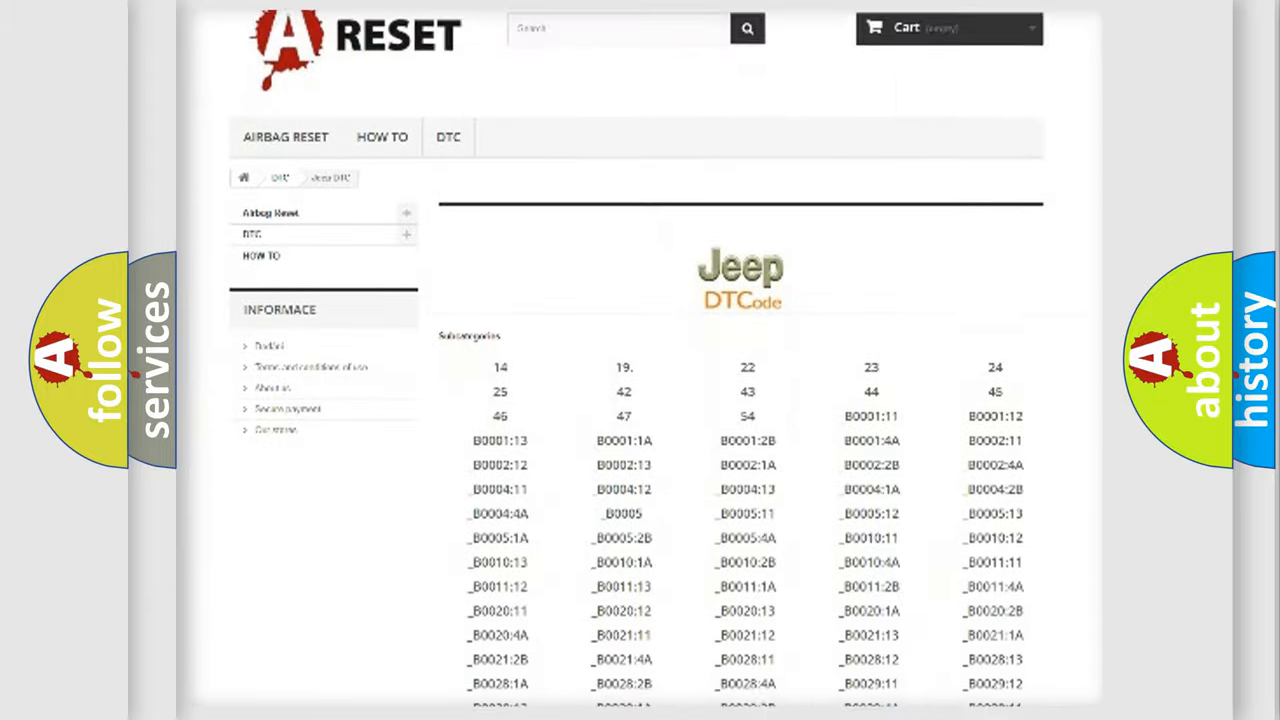
pyautogui.scroll(-3)
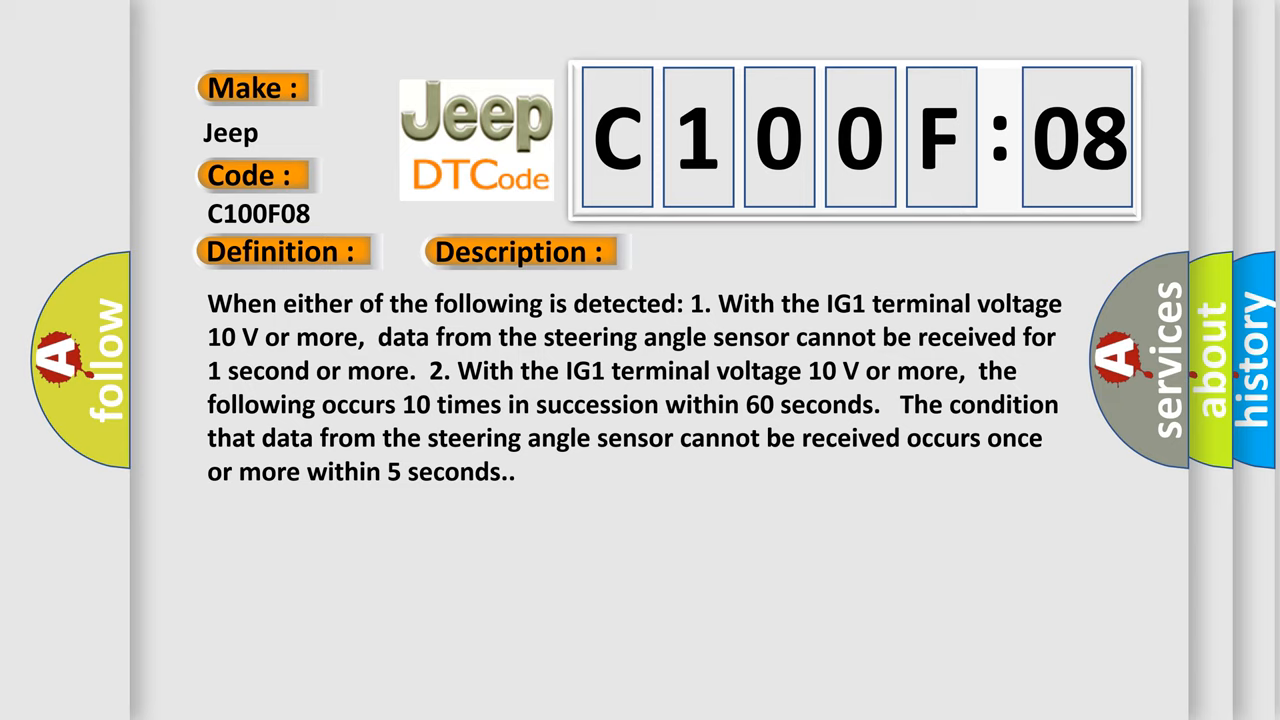
# Advance the C100F08 slide to its description about missing steering angle sensor data
pyautogui.click(736, 252)
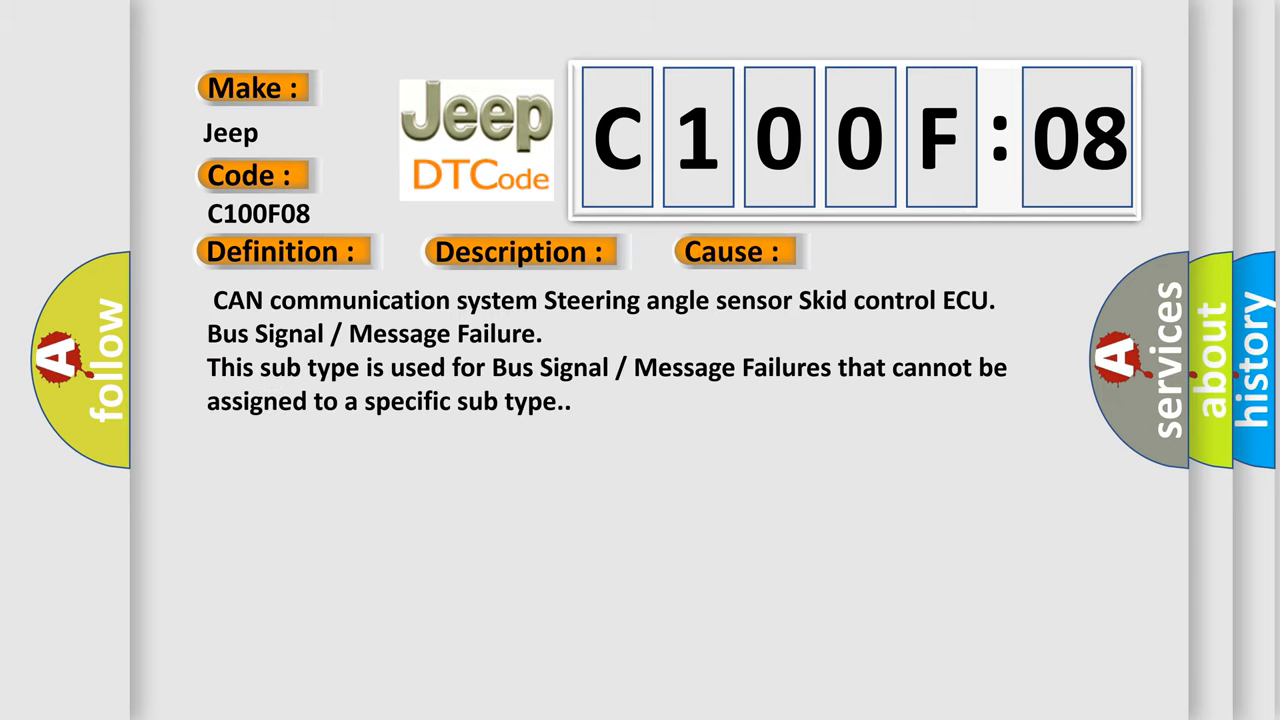